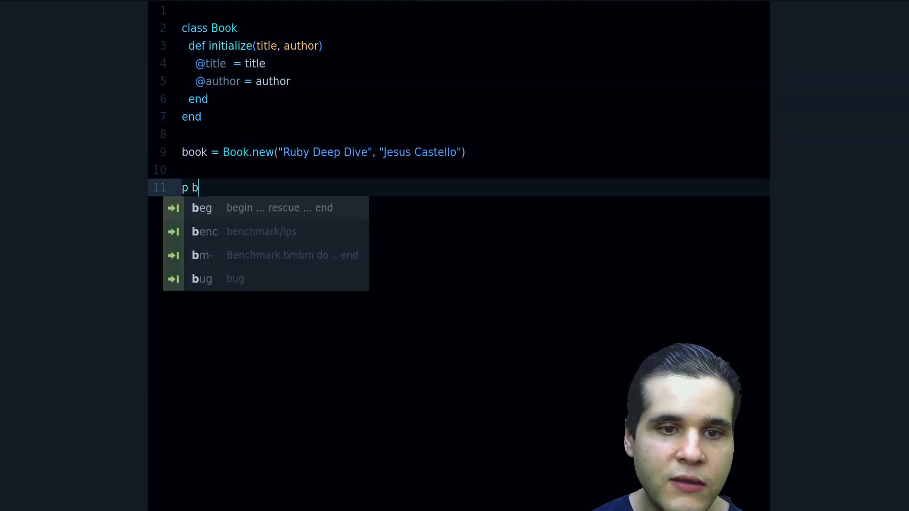
# Step: Print book.title at the end of the script and run it
pyautogui.write('ook')
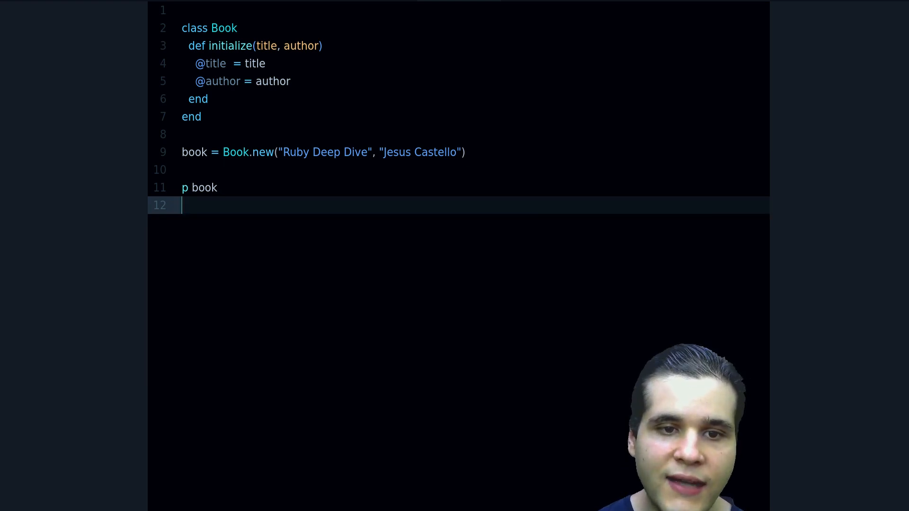
pyautogui.press('Backspace')
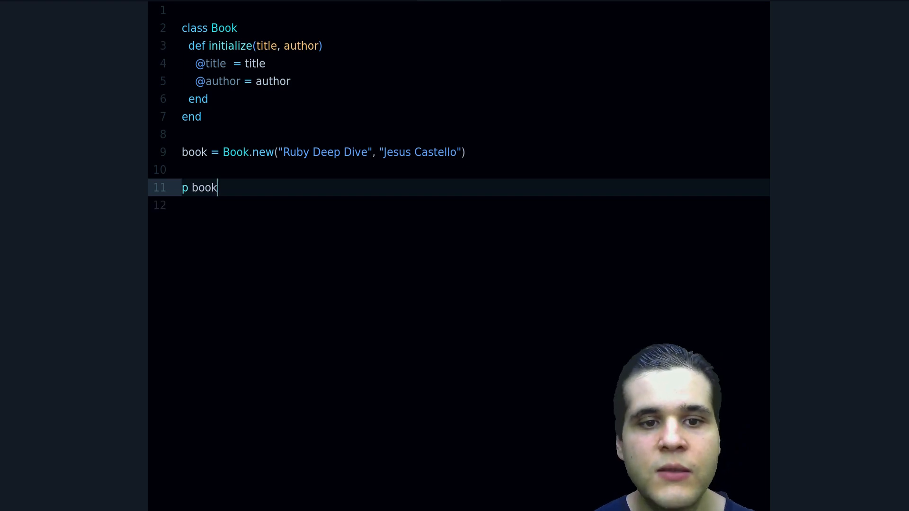
pyautogui.write(".title # ~> NoMethodError: undefined method `title' for #<Book:0x000055d09b9f33c0>")
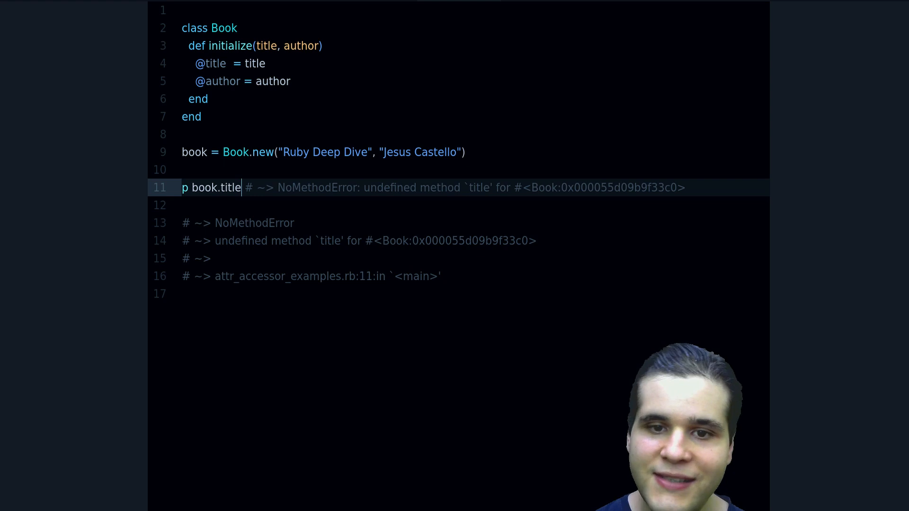
# Step: Highlight the undefined method 'title' part of the inline NoMethodError
pyautogui.doubleClick(312, 188)
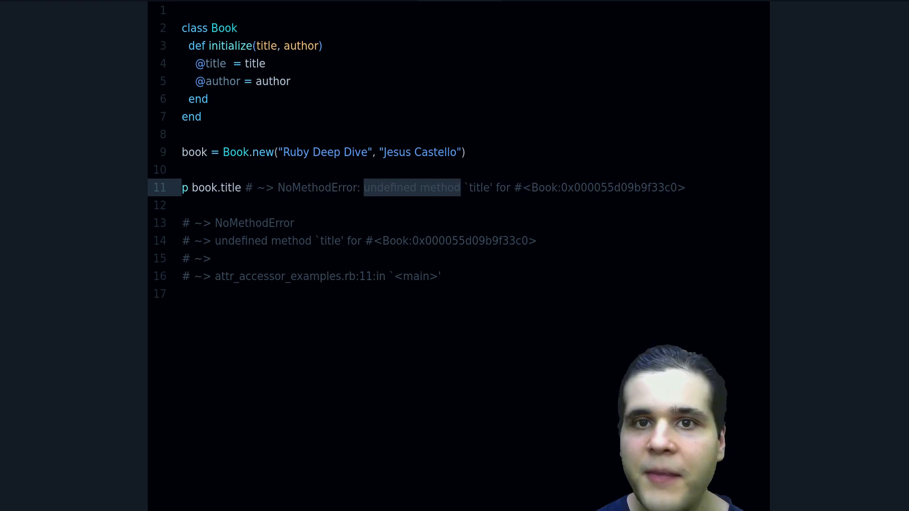
pyautogui.doubleClick(478, 188)
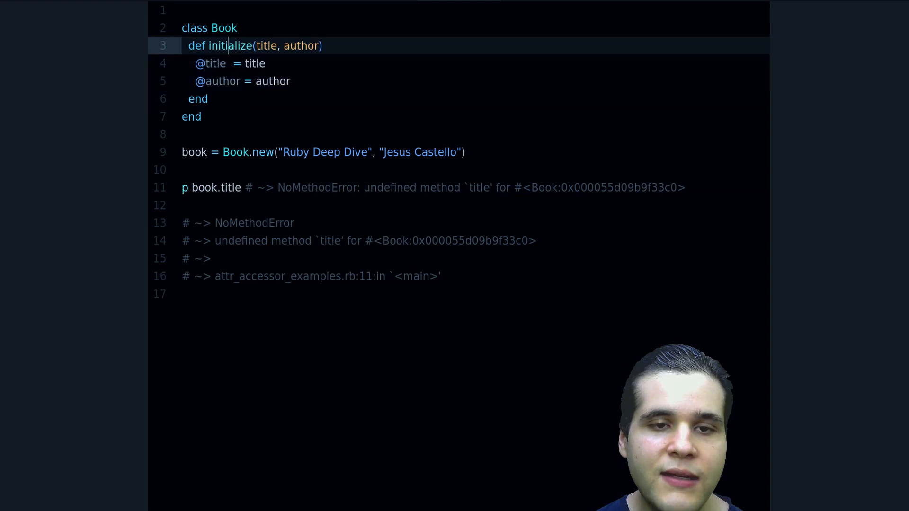
pyautogui.doubleClick(231, 46)
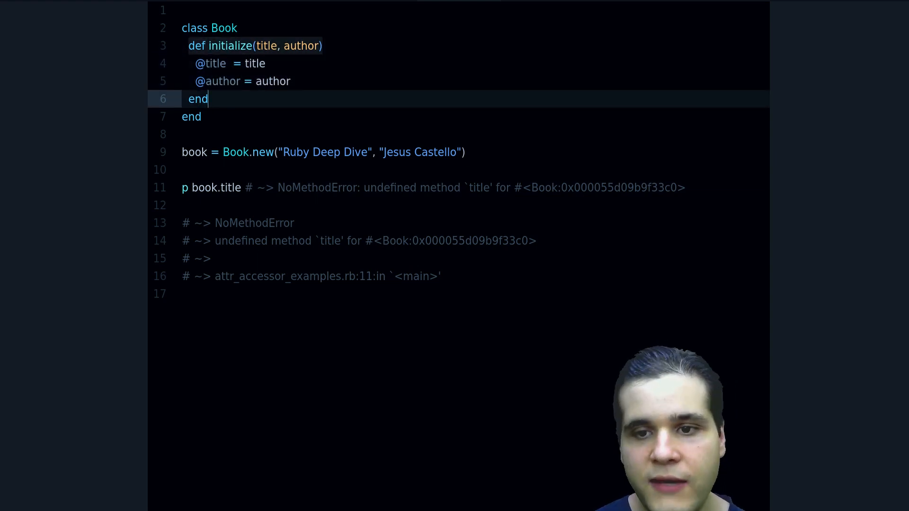
pyautogui.write('def t')
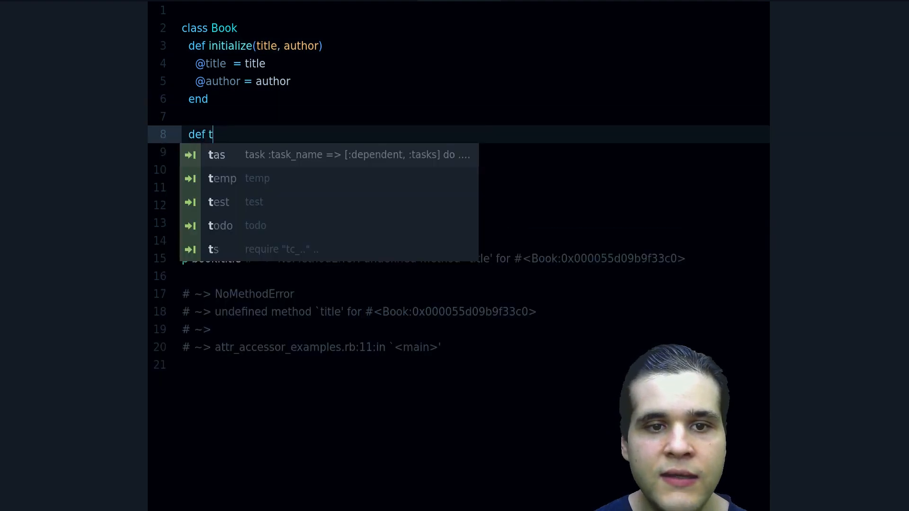
pyautogui.write('itle')
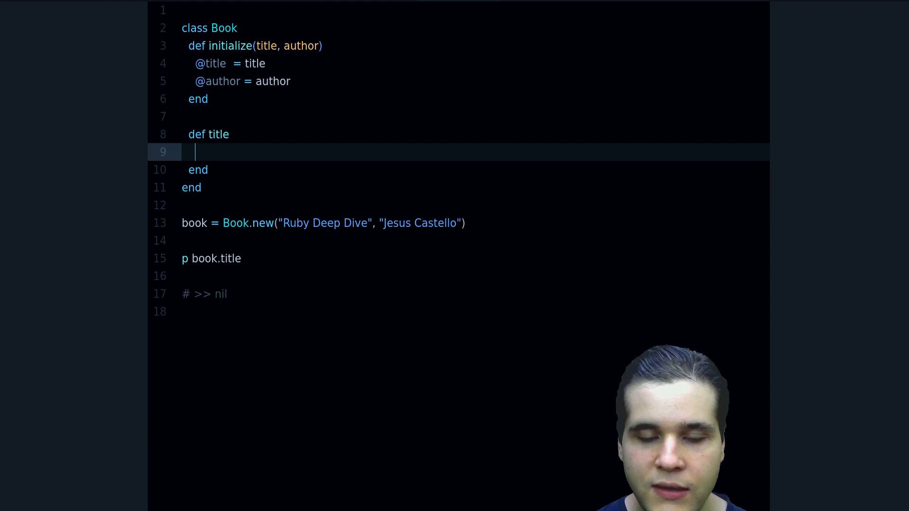
pyautogui.write('@title')
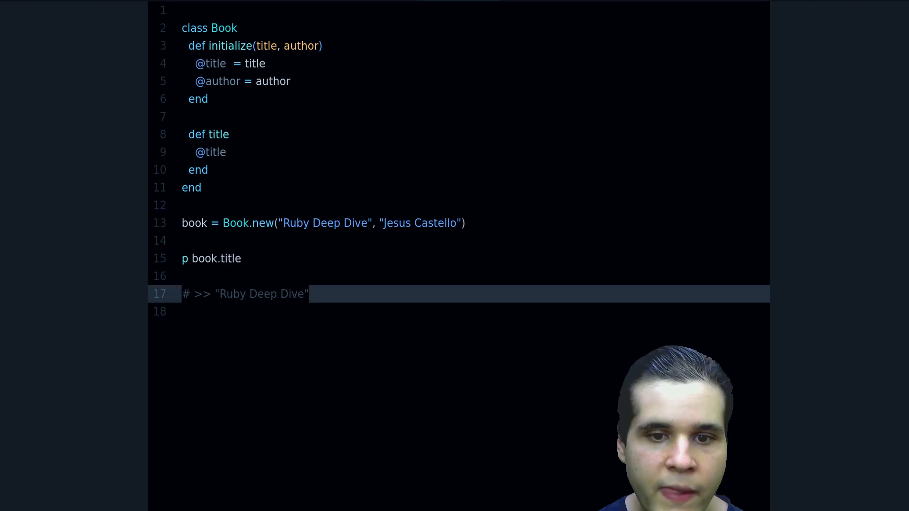
# Step: Add a p book.author line after the title print
pyautogui.write('p')
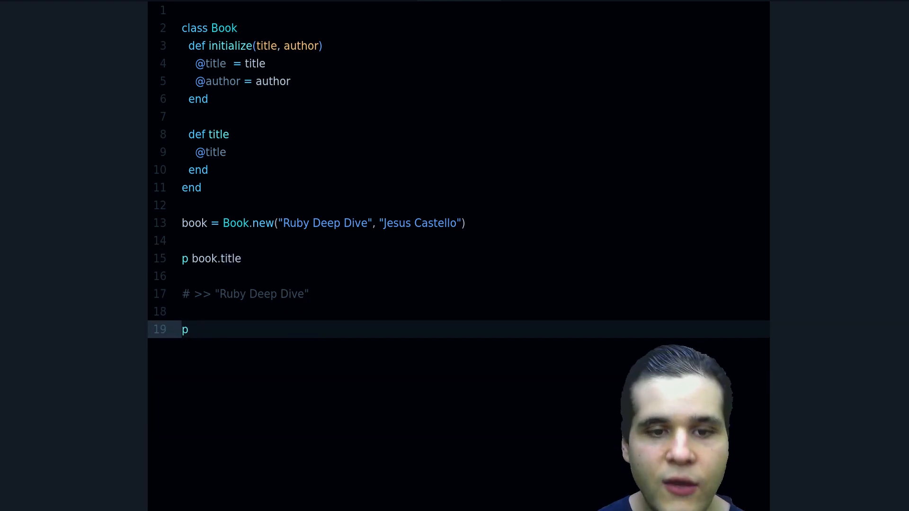
pyautogui.write('book.')
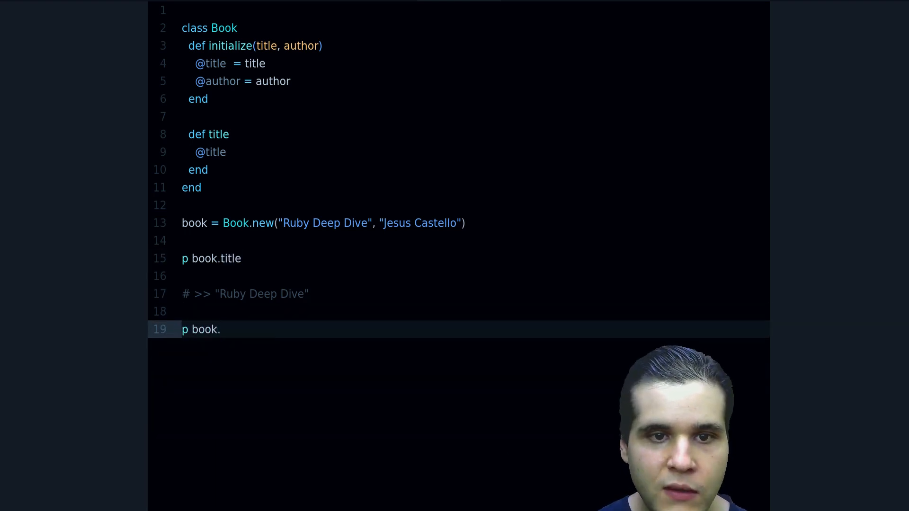
pyautogui.write('authj')
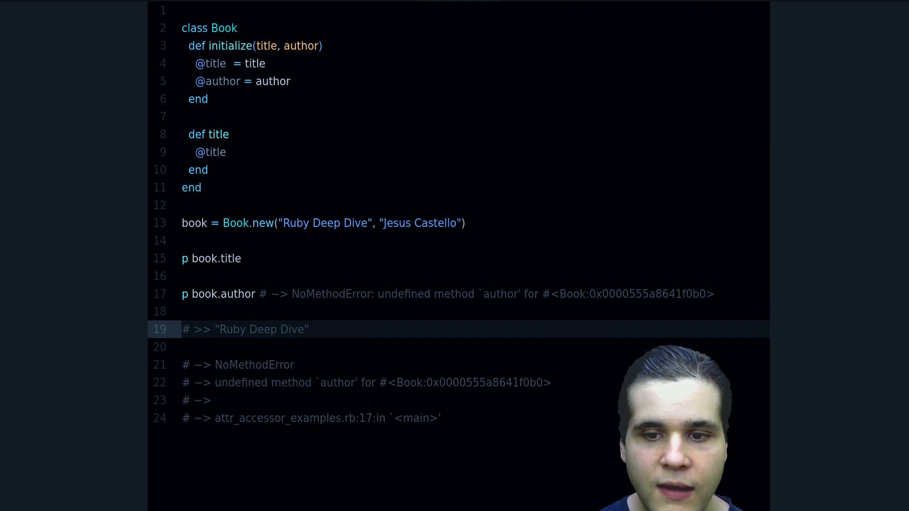
pyautogui.write('def author')
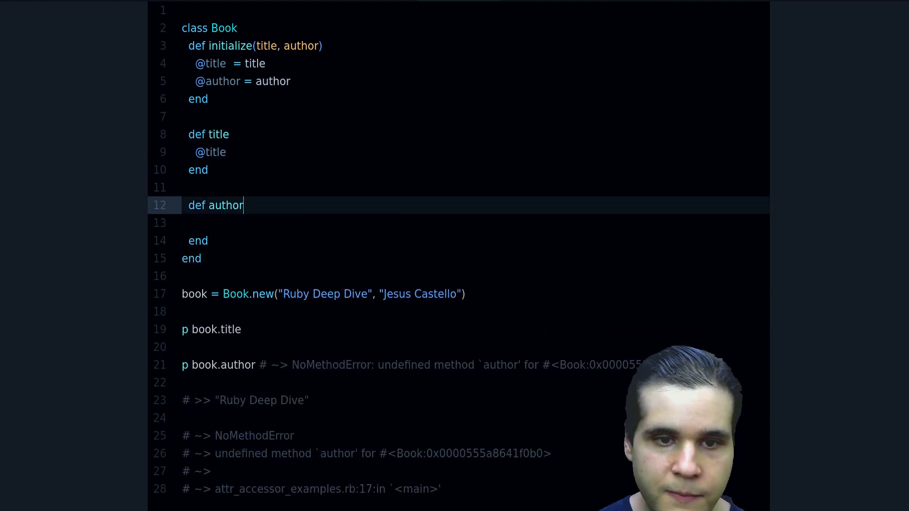
pyautogui.write('@aut')
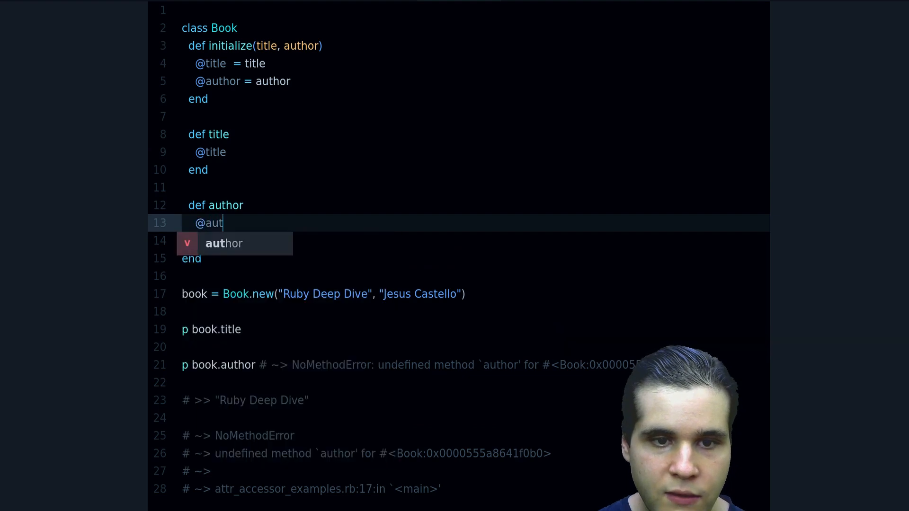
pyautogui.press('Tab')
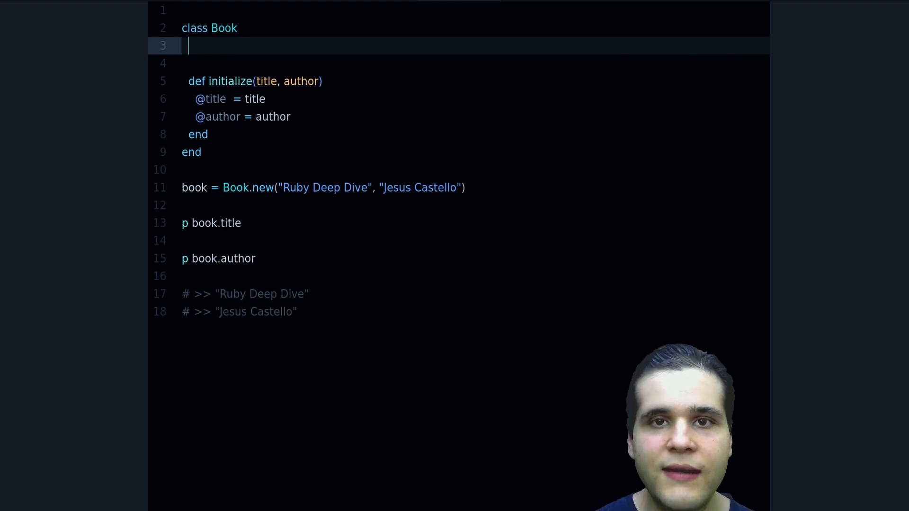
# Step: Declare attr_reader :title, :author in Book and join the two print lines
pyautogui.write('attr_reader :attr_names')
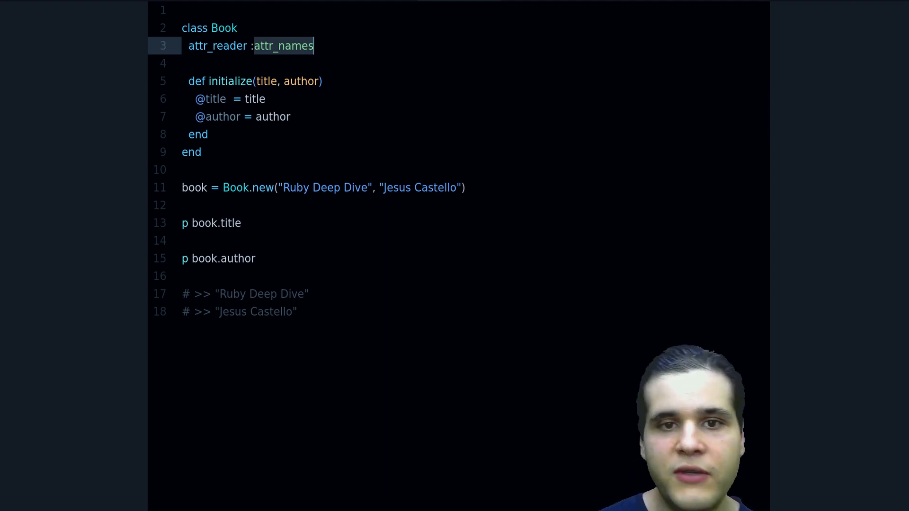
pyautogui.write('title,')
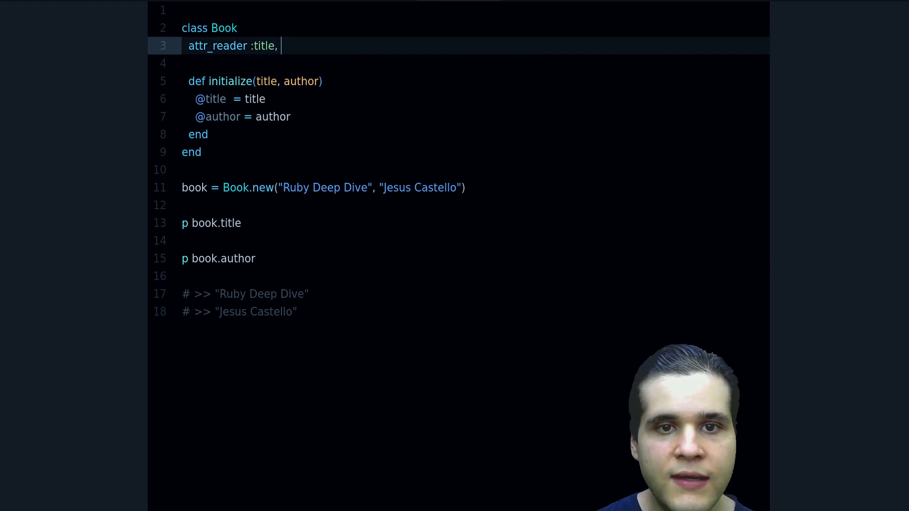
pyautogui.write(':')
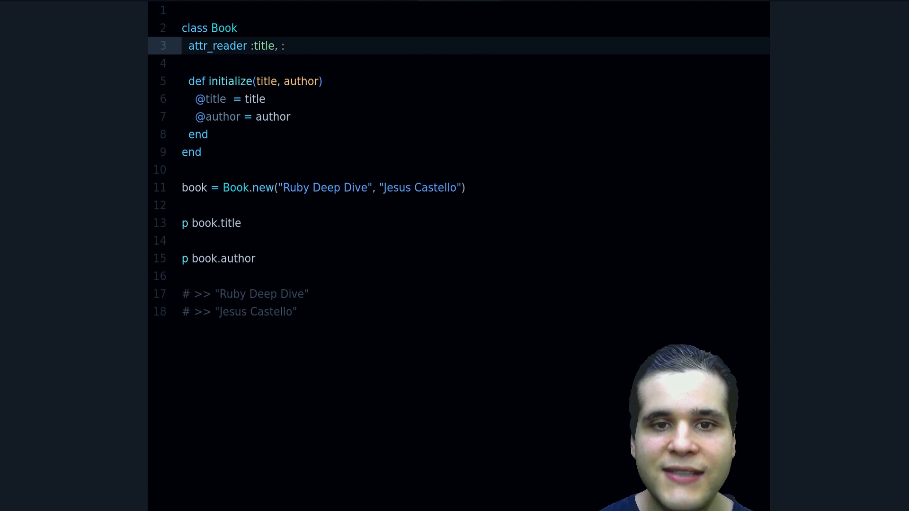
pyautogui.write('author')
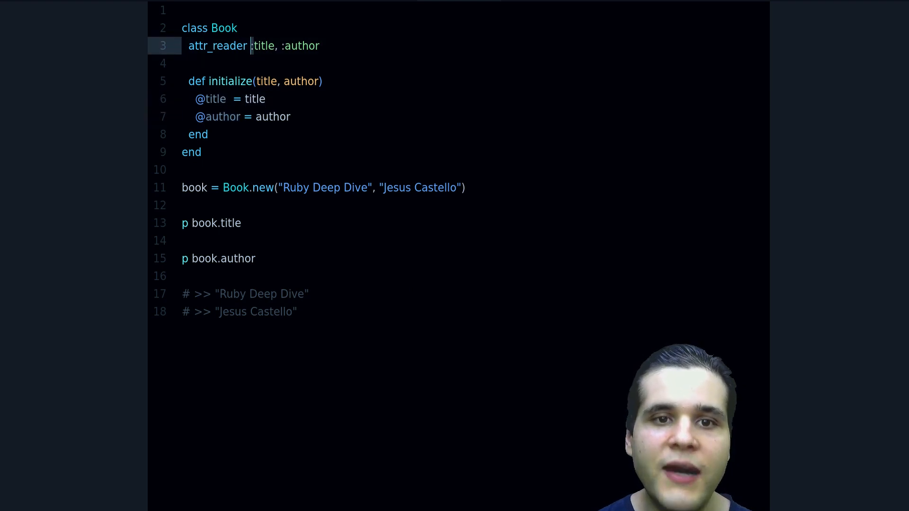
pyautogui.write('@')
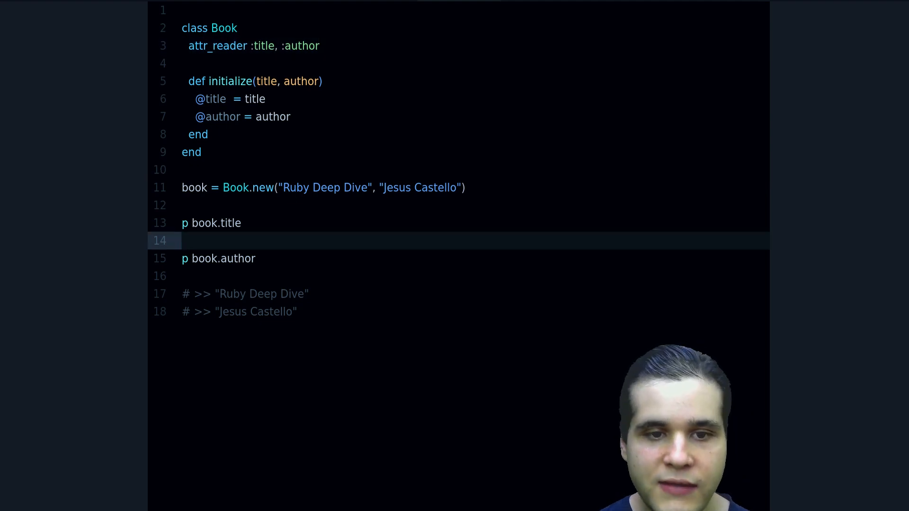
pyautogui.press('Backspace')
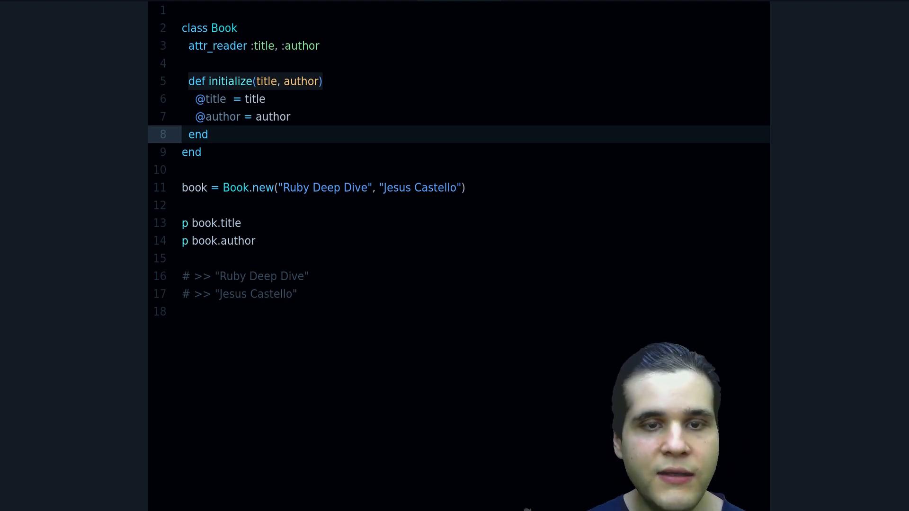
# Step: Clear the output comments and replace attr_reader with attr_writer
pyautogui.click(207, 134)
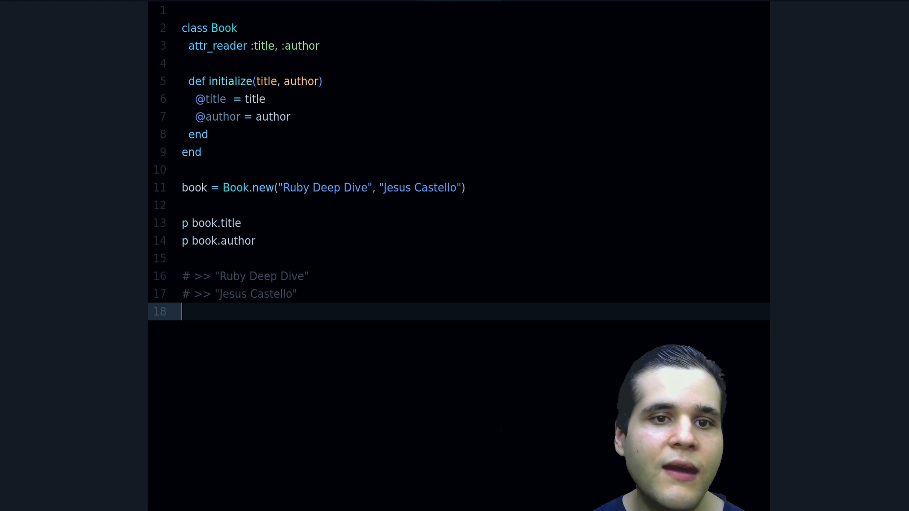
pyautogui.doubleClick(217, 45)
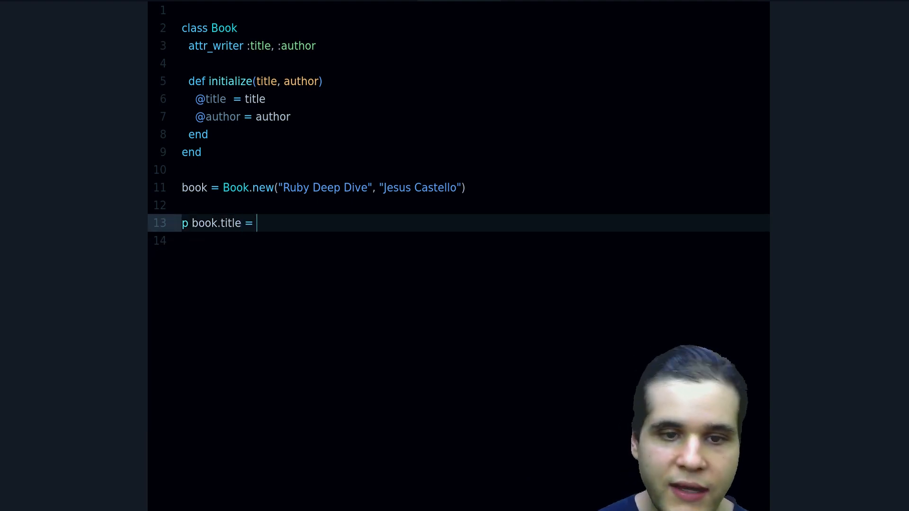
# Step: Complete the assignment as p book.title = "Ruby" and run it
pyautogui.write('"Ruby"')
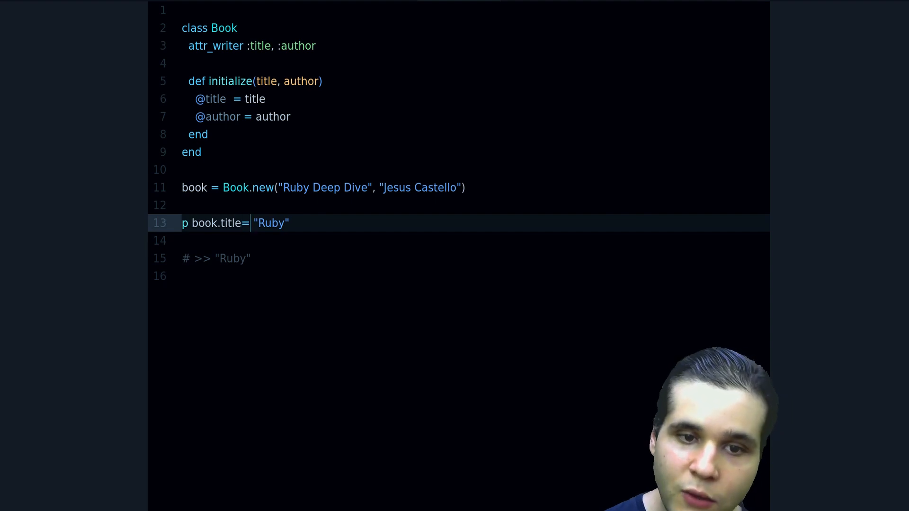
pyautogui.doubleClick(231, 224)
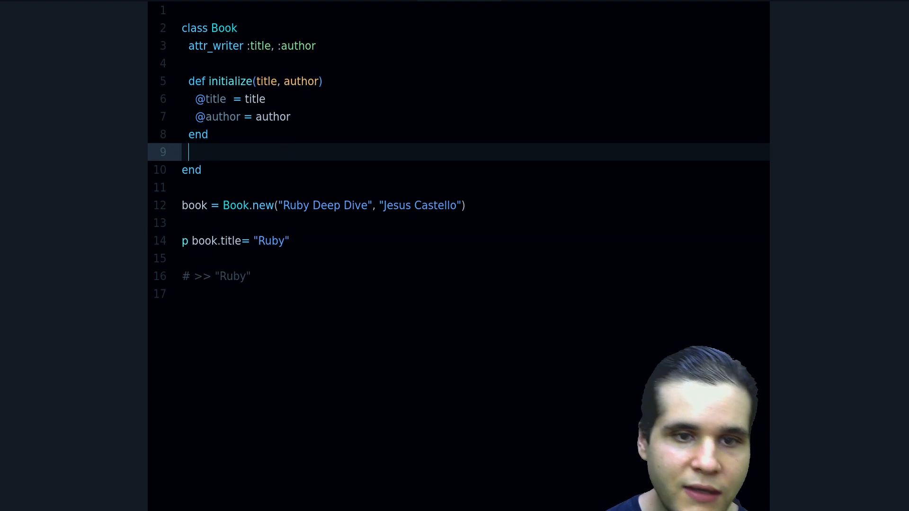
pyautogui.write('def tit')
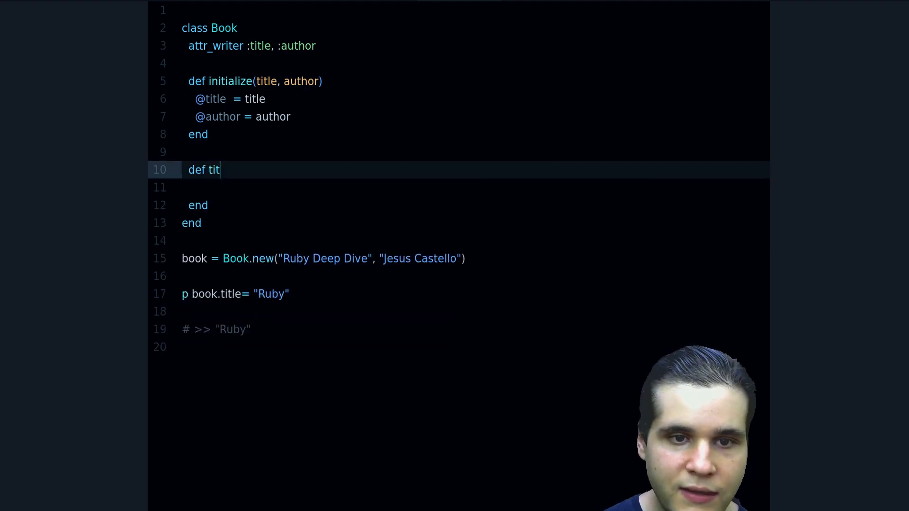
pyautogui.write('le=()')
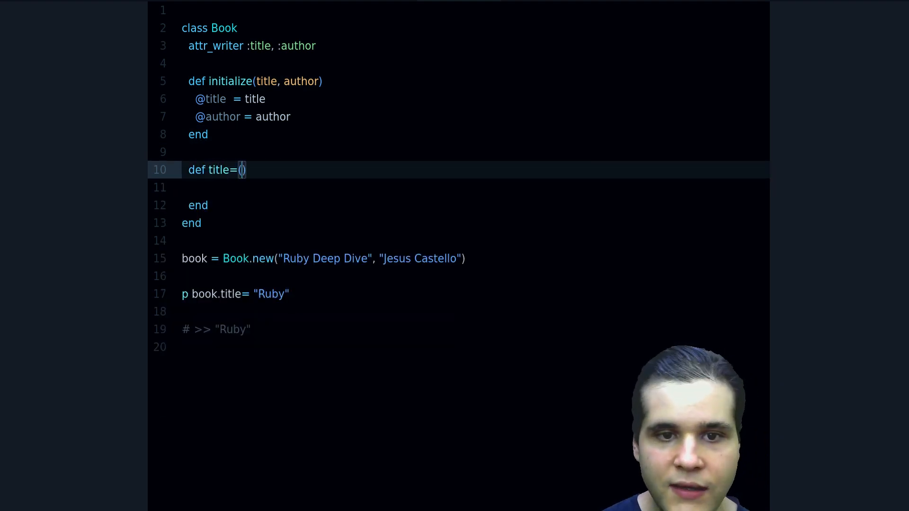
pyautogui.write('value')
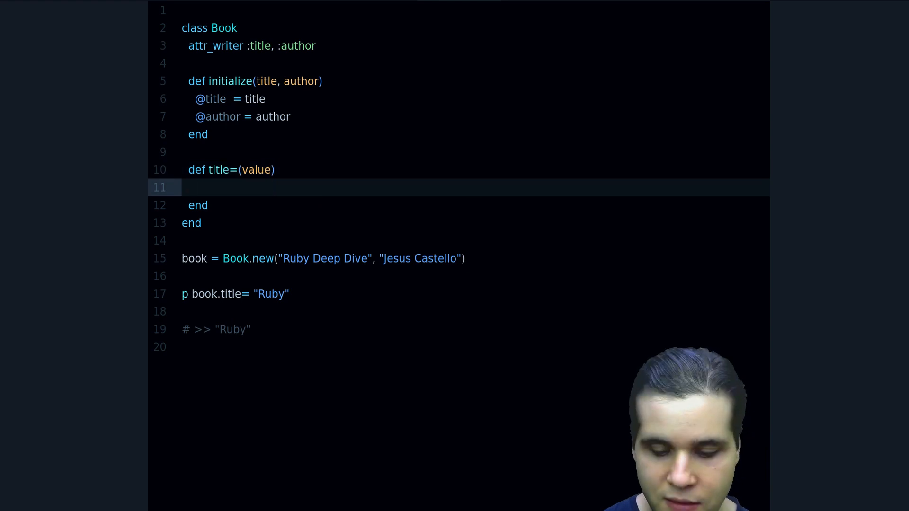
pyautogui.write('@title =')
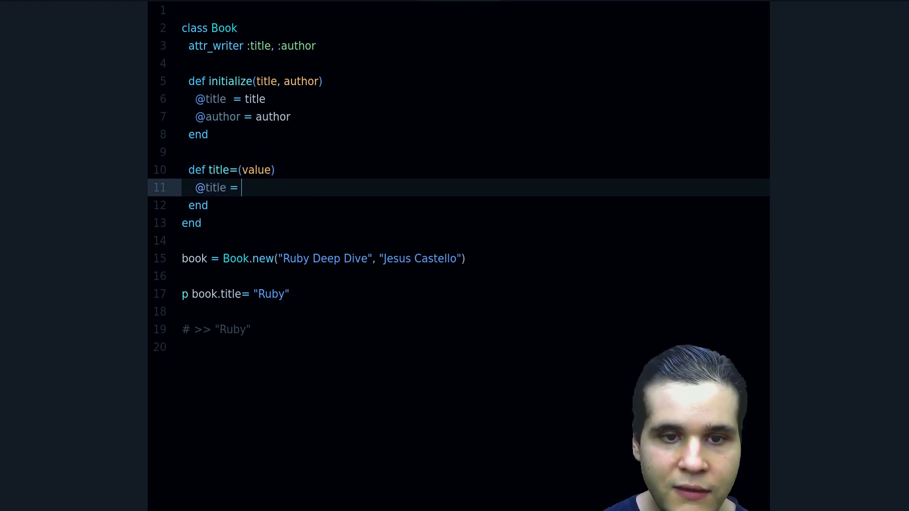
pyautogui.write('value')
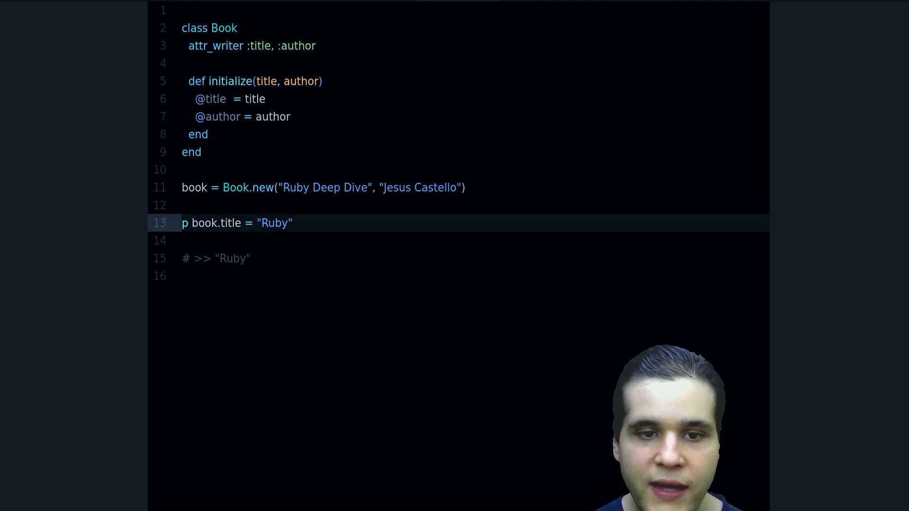
# Step: Switch the declaration to attr_accessor :title, :author and add a final p book.title line
pyautogui.write('p book.title')
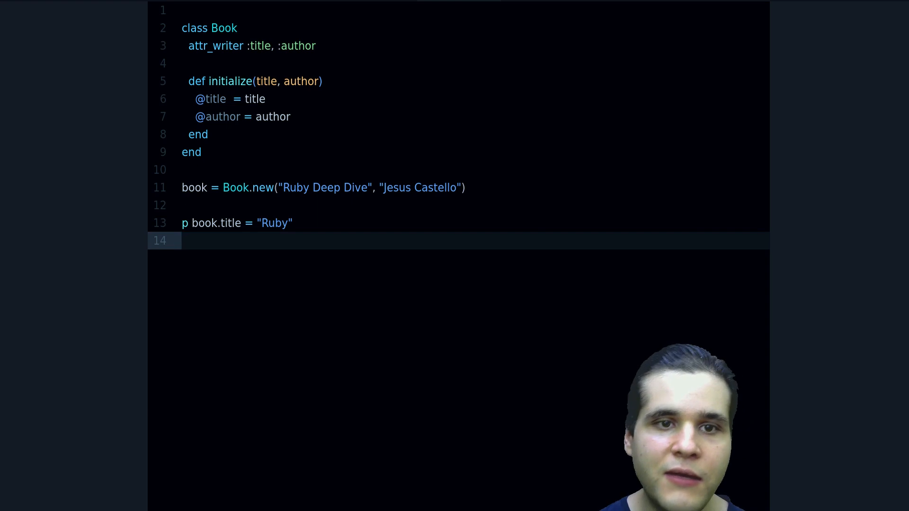
pyautogui.doubleClick(216, 45)
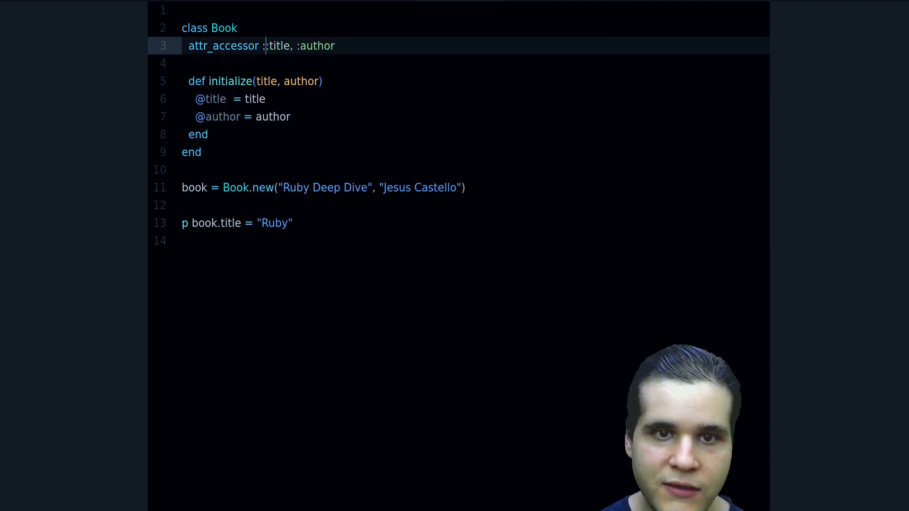
pyautogui.doubleClick(223, 45)
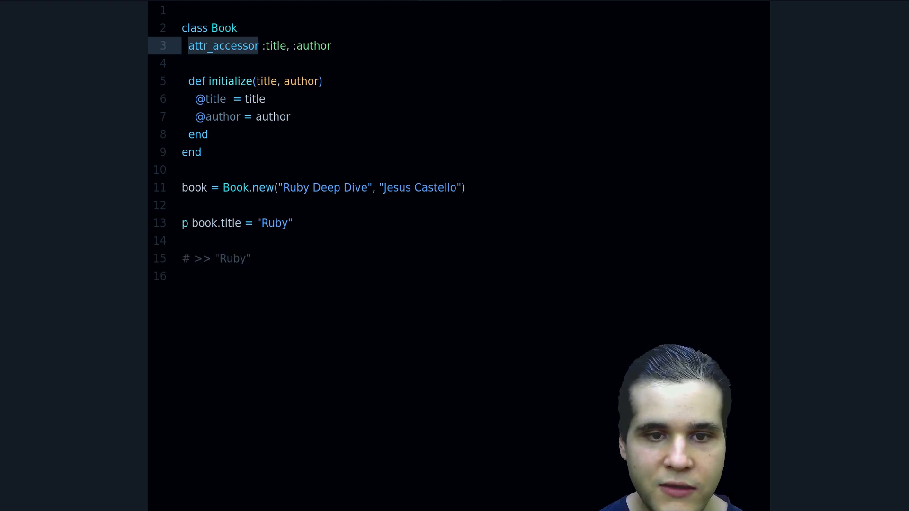
pyautogui.write('p book.title')
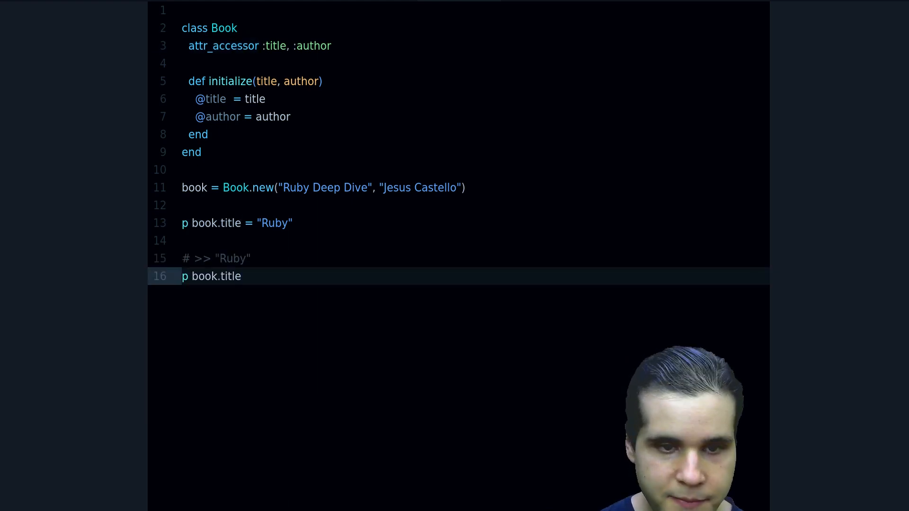